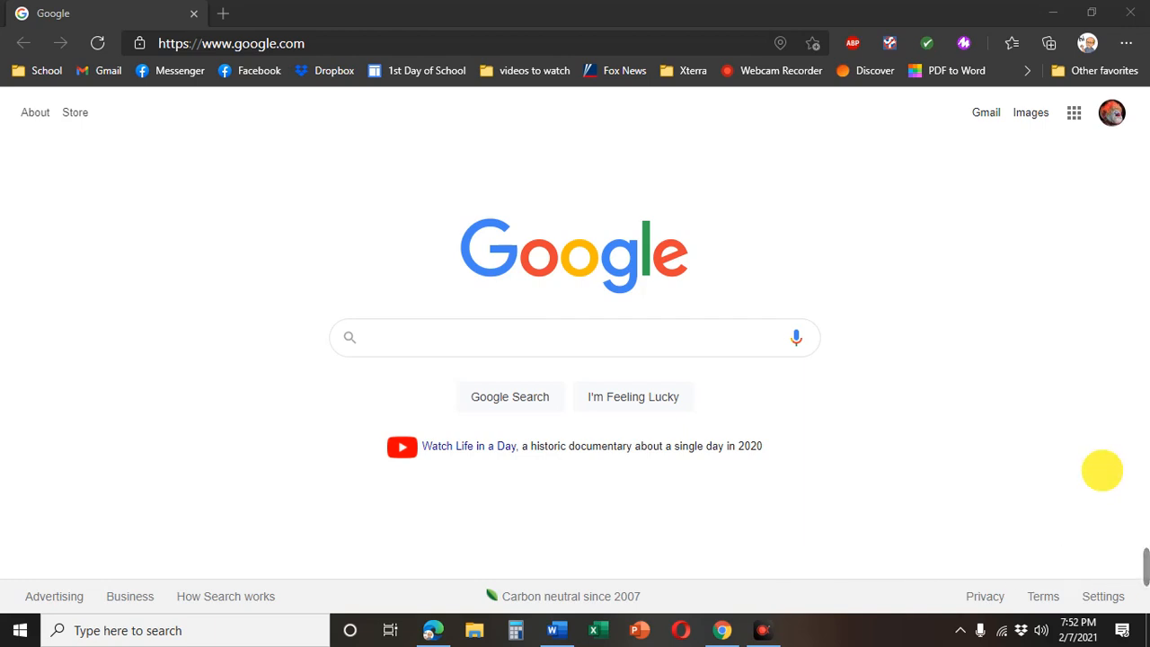
mouse_move(773, 169)
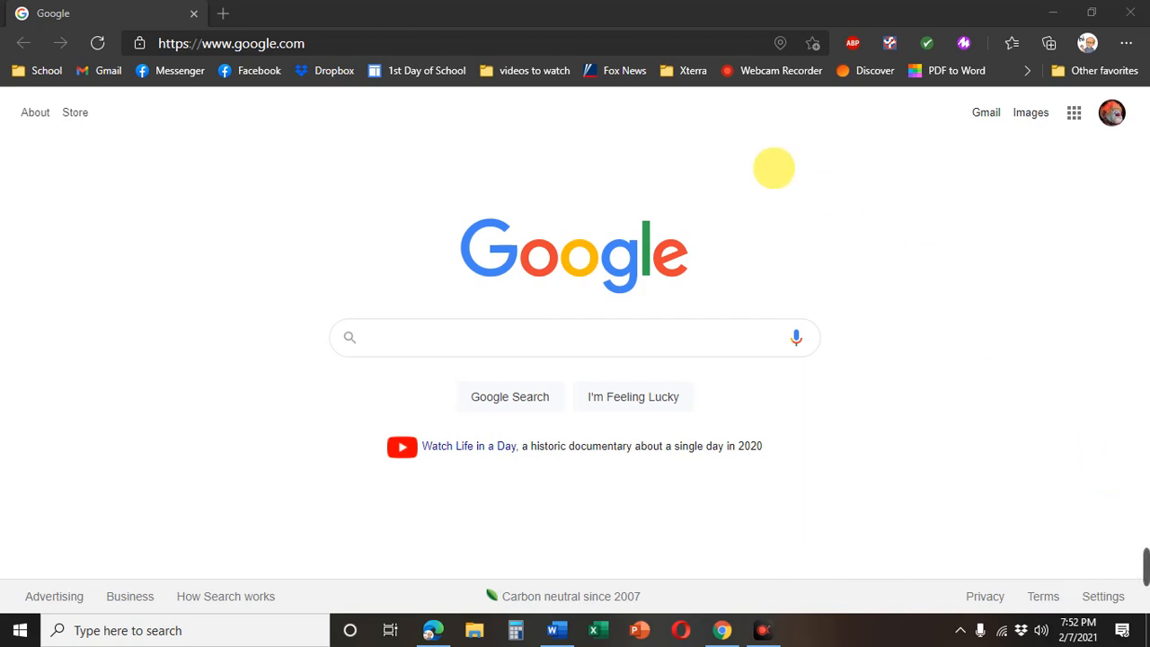
- Navigate Edge from the Google start page to the Mr. Skipper website via the address bar
click(230, 43)
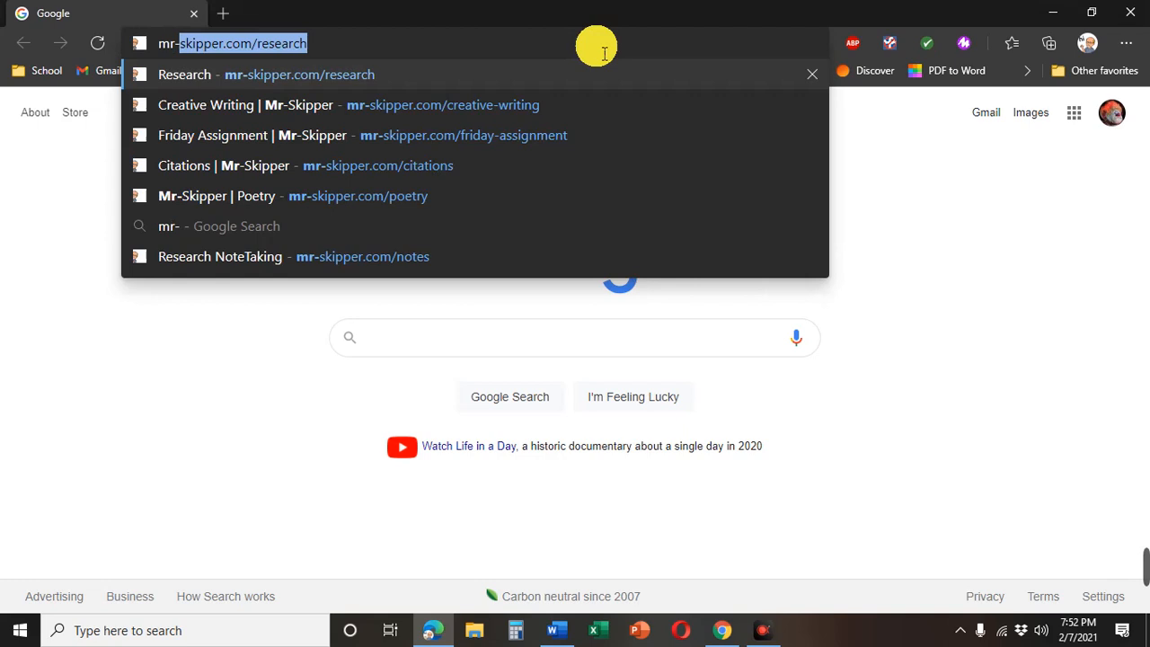
text(mr-skiiper.com)
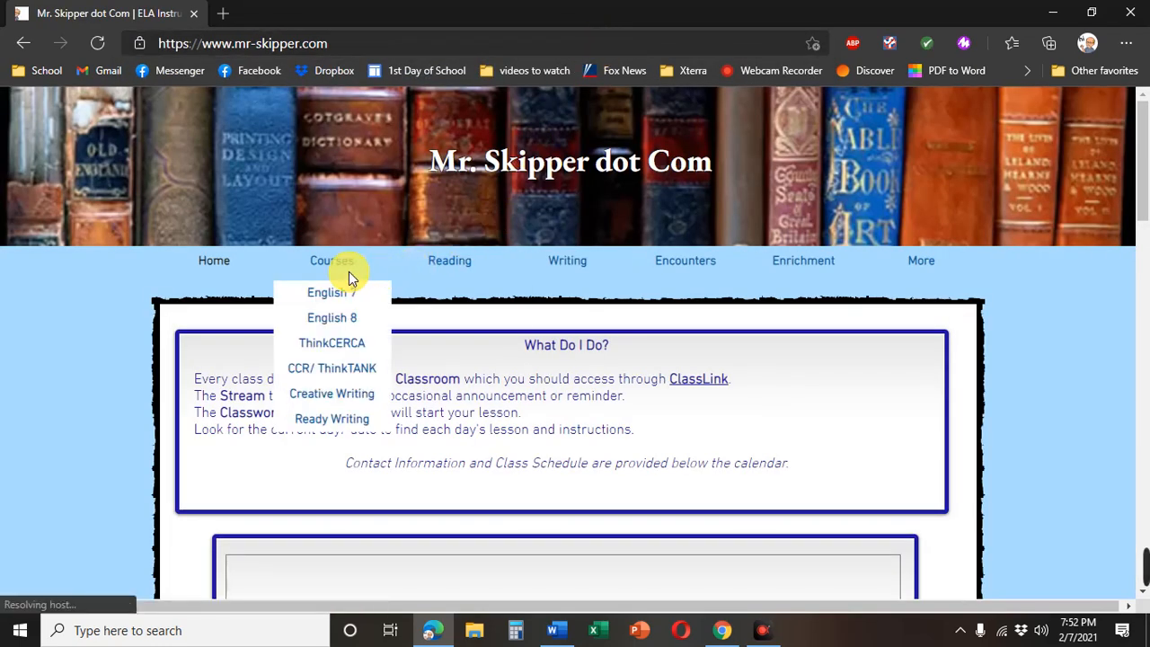
- Go to Courses > Creative Writing and follow the writingexercises.co.uk story plot link
click(331, 394)
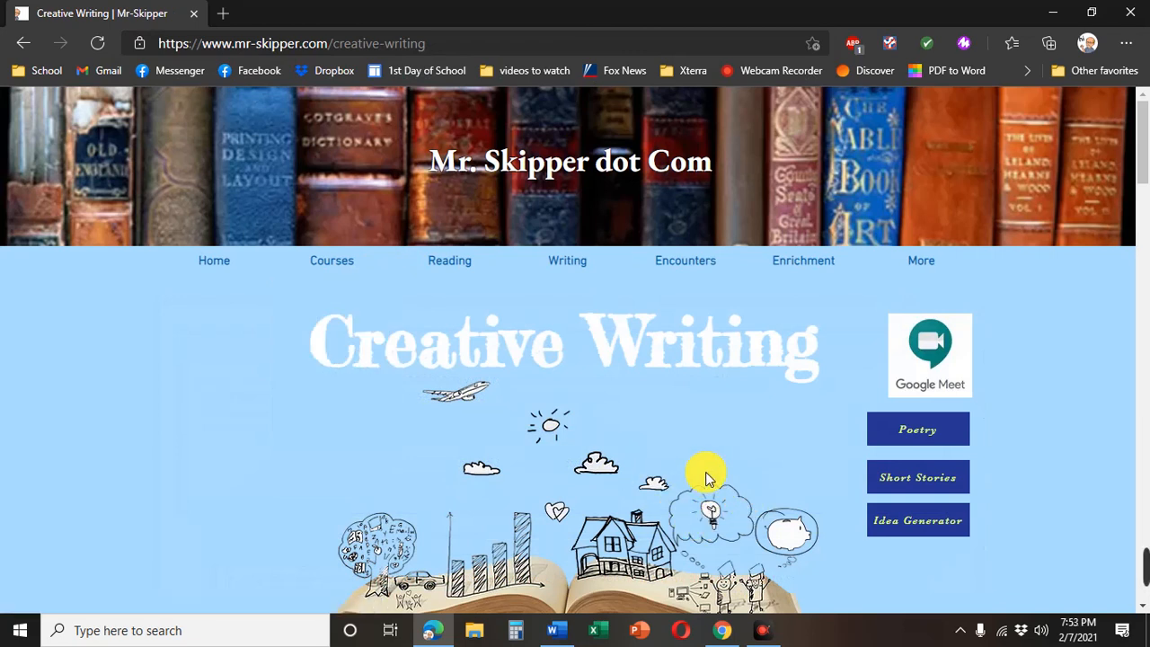
mouse_move(503, 386)
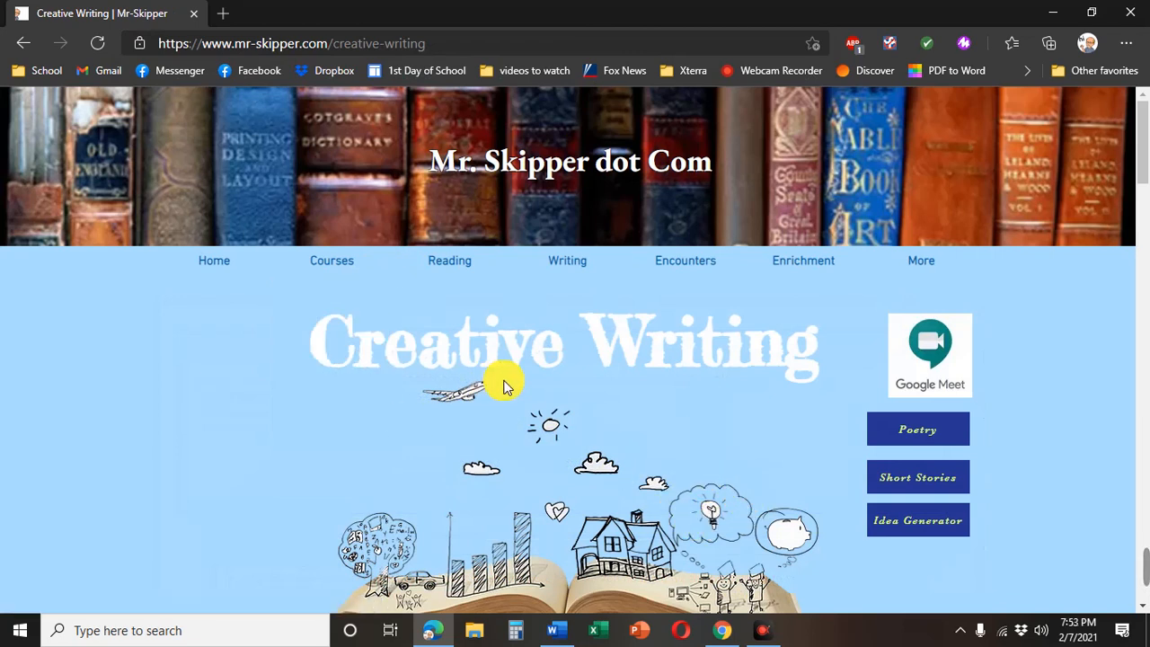
scroll(down, 3)
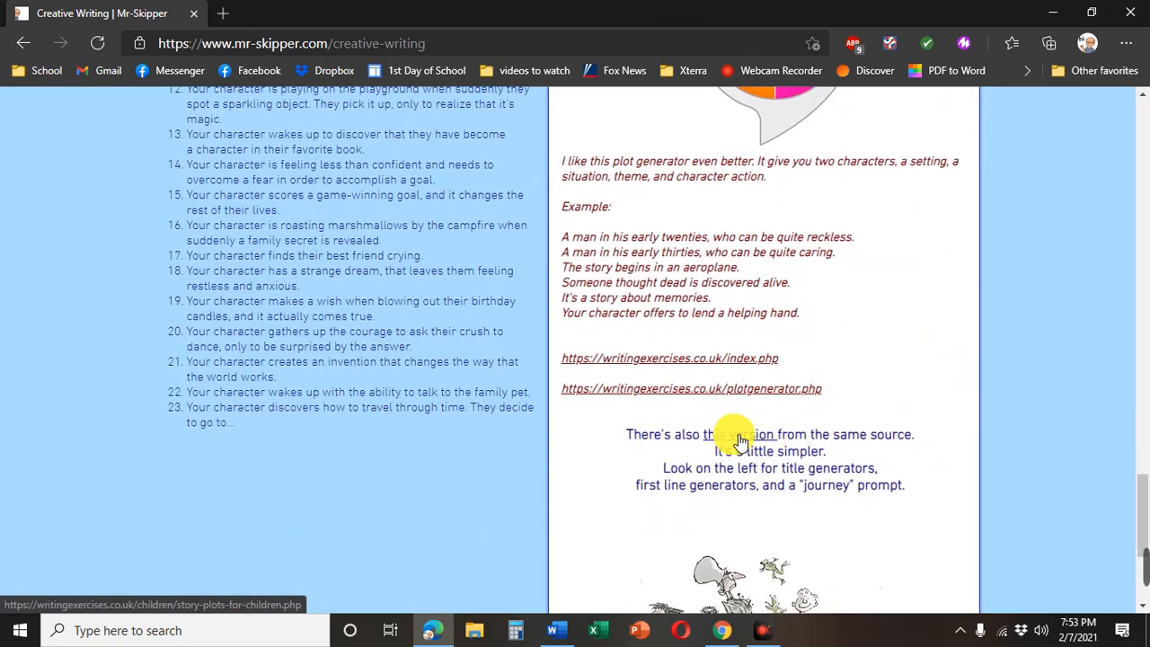
click(740, 433)
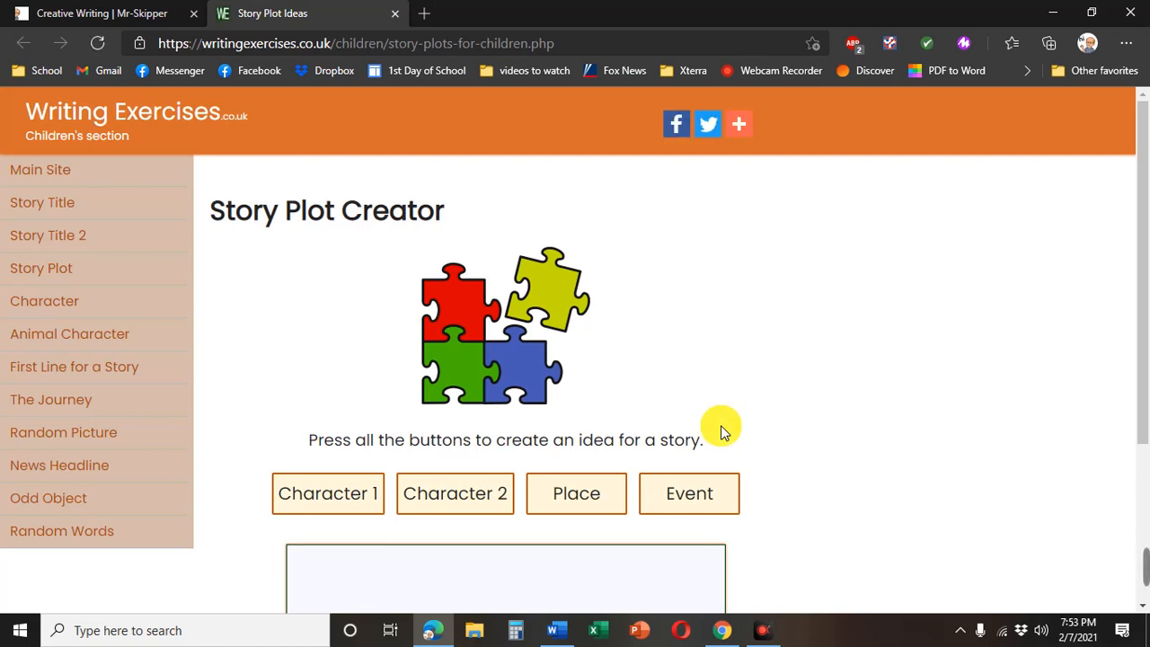
mouse_move(86, 431)
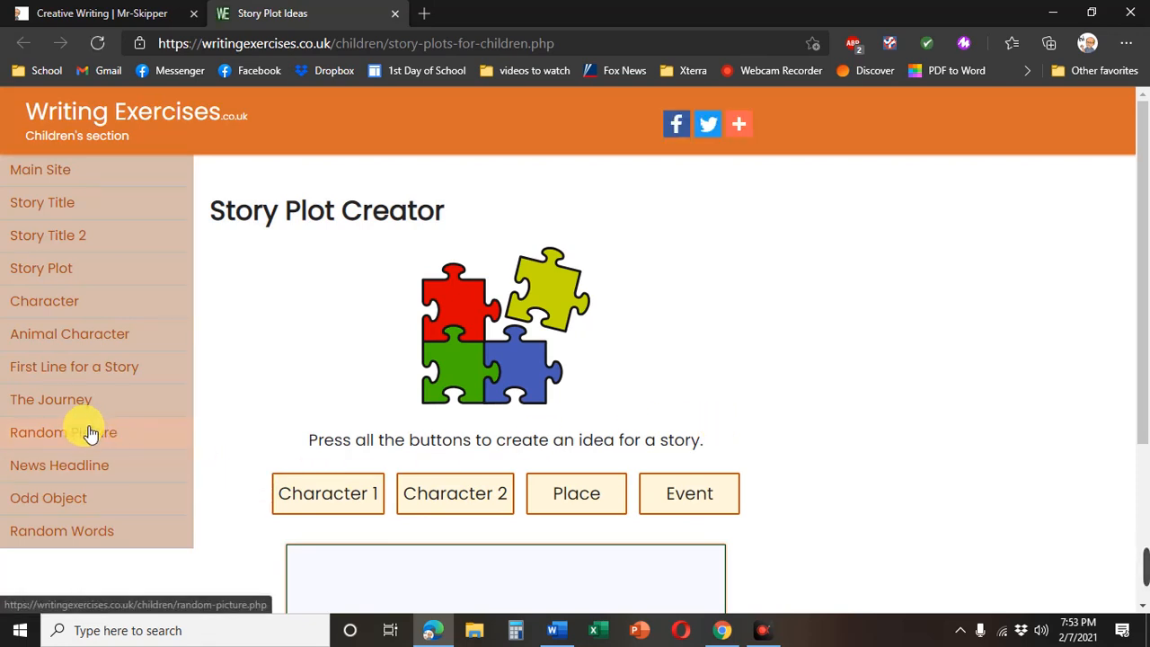
- Use the Random Picture exercise to generate a random photo (a dandelion seed head)
click(63, 431)
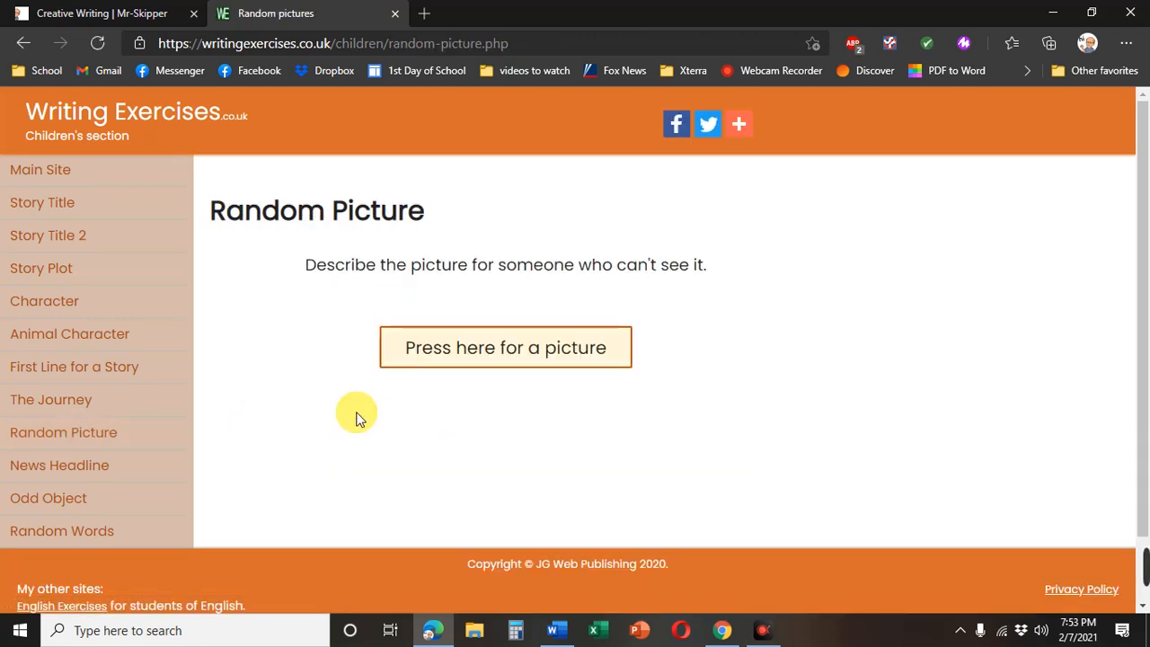
click(505, 348)
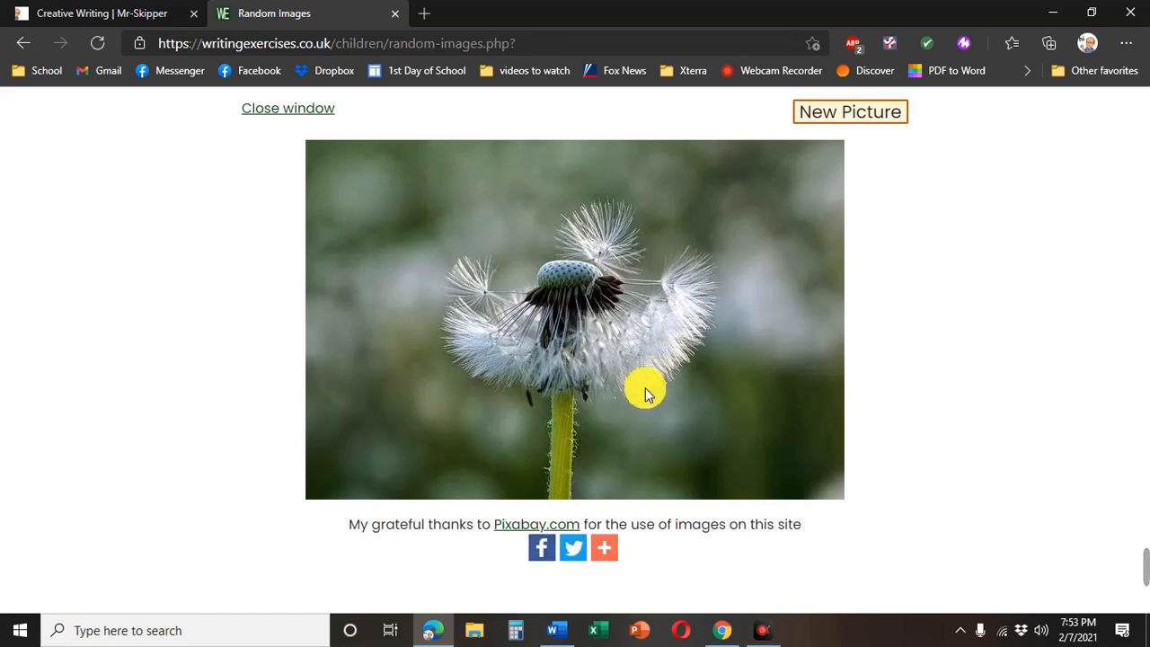
- Cycle through new random pictures until a wind-turbine photo over brown fields appears
click(848, 111)
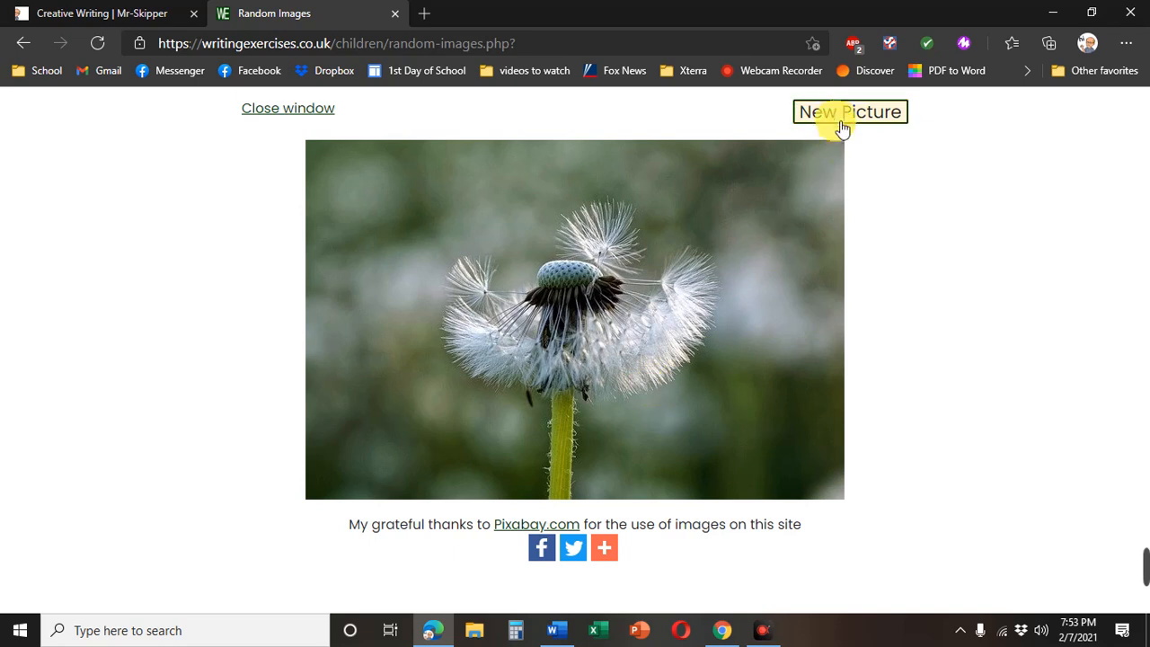
click(848, 111)
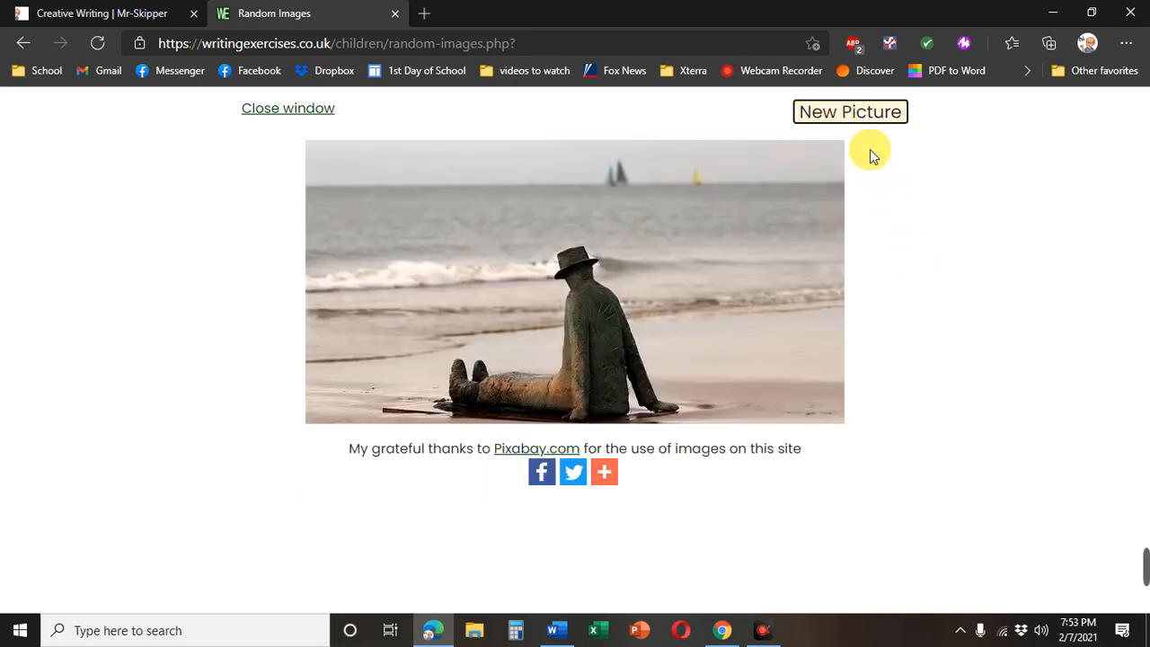
click(848, 111)
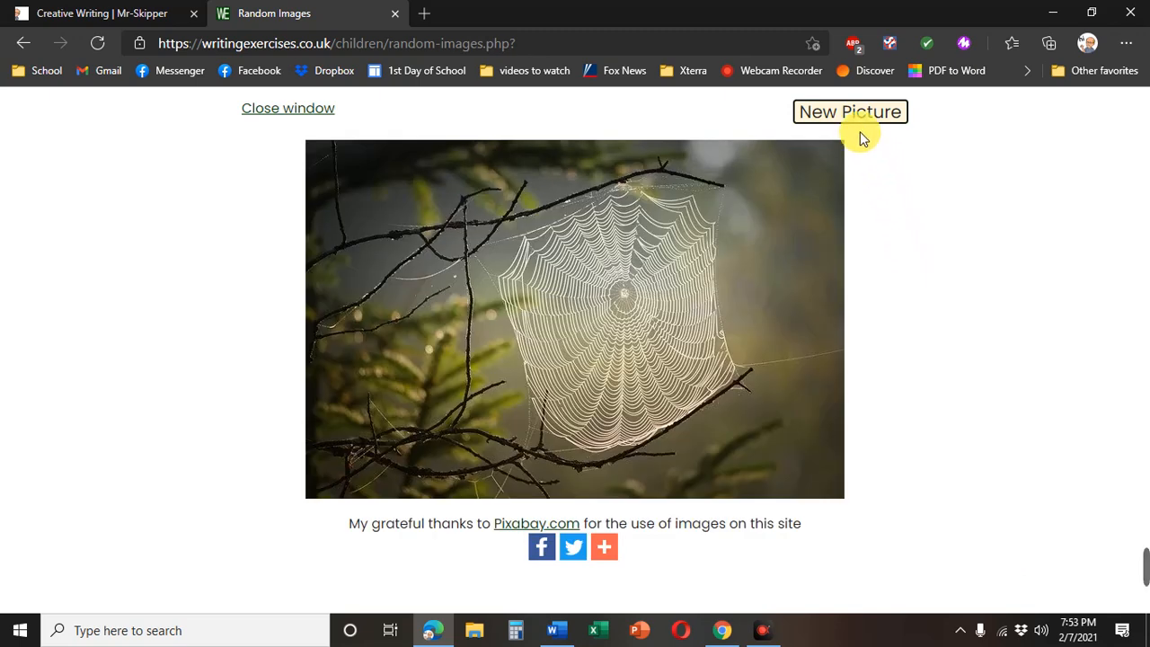
click(847, 112)
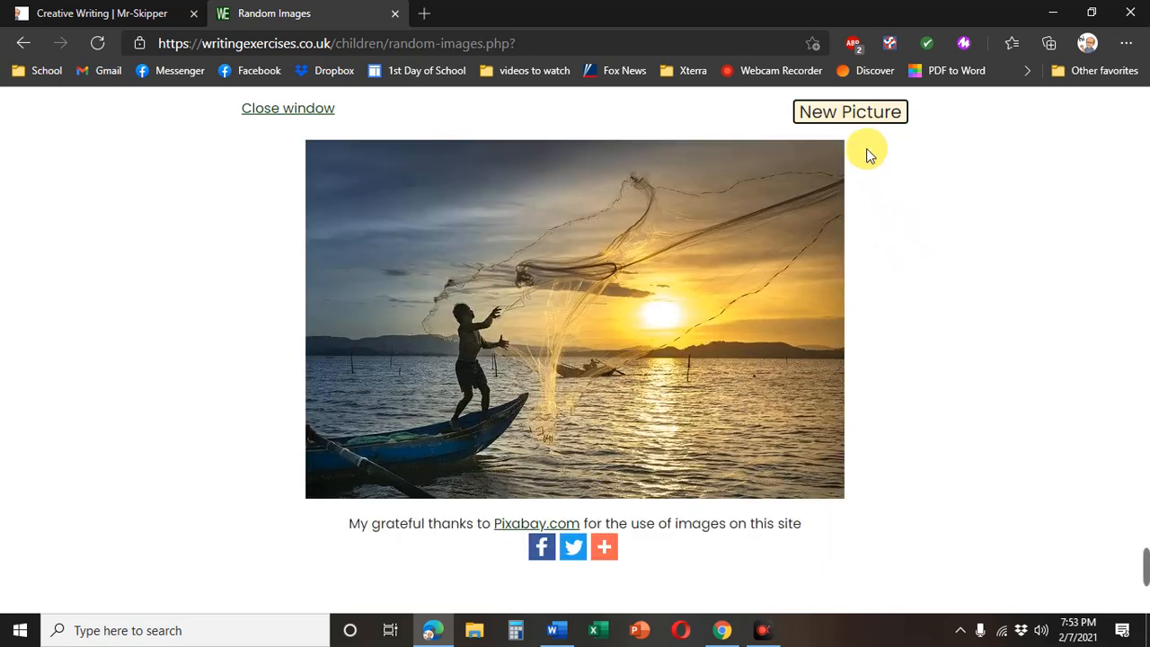
click(848, 111)
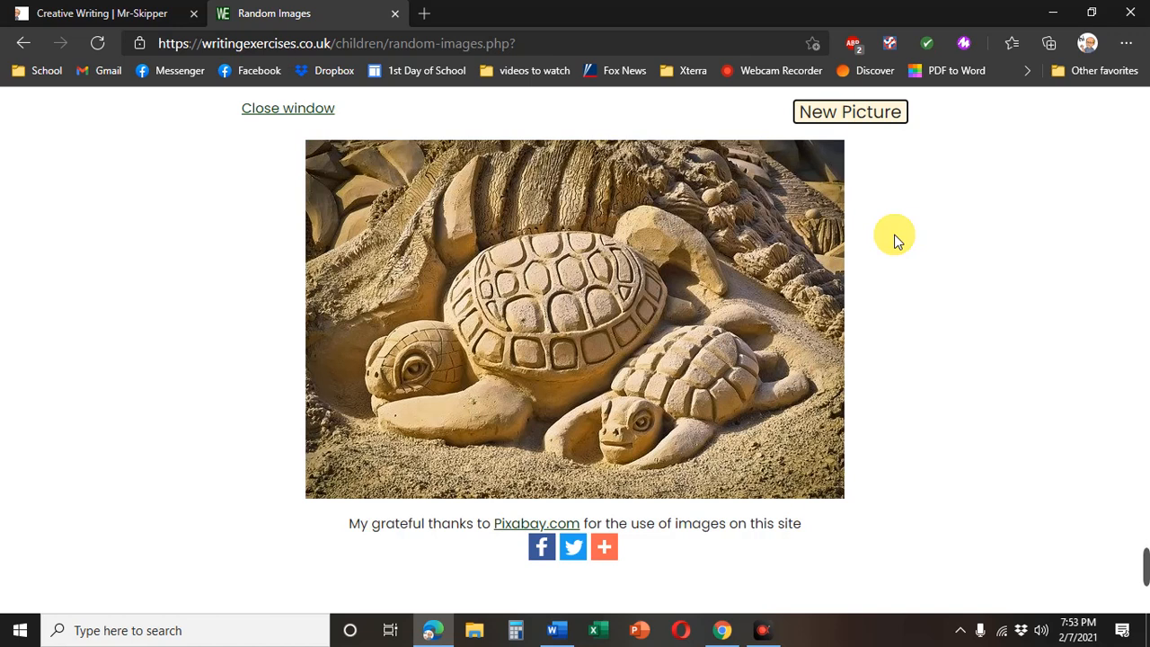
click(847, 111)
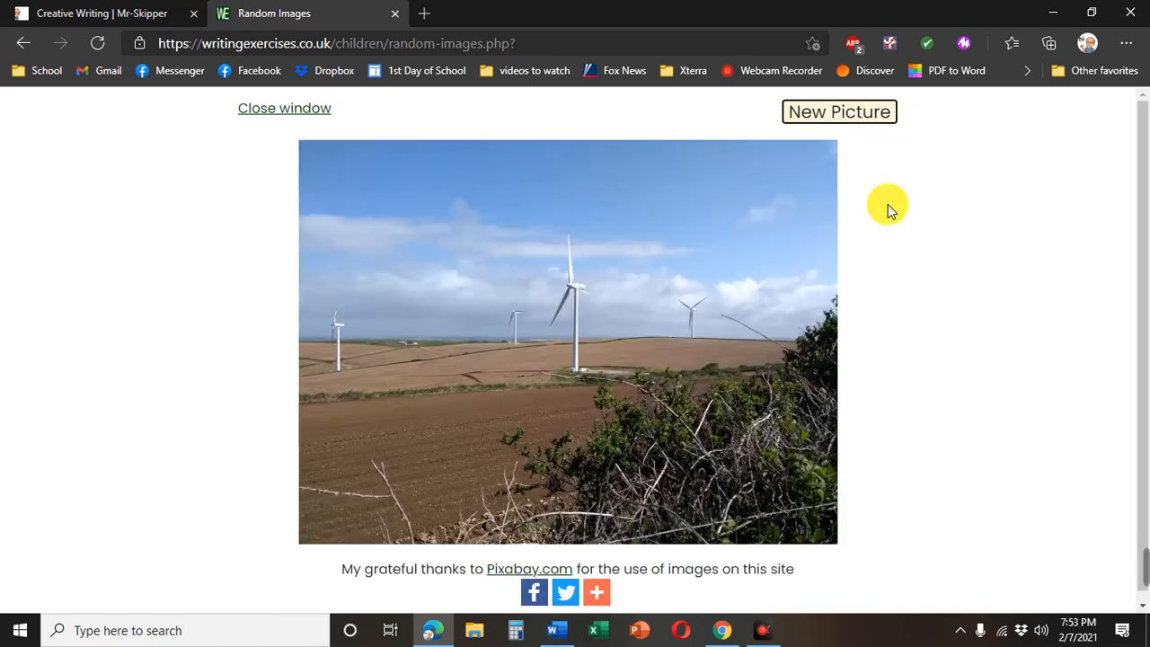
mouse_move(532, 315)
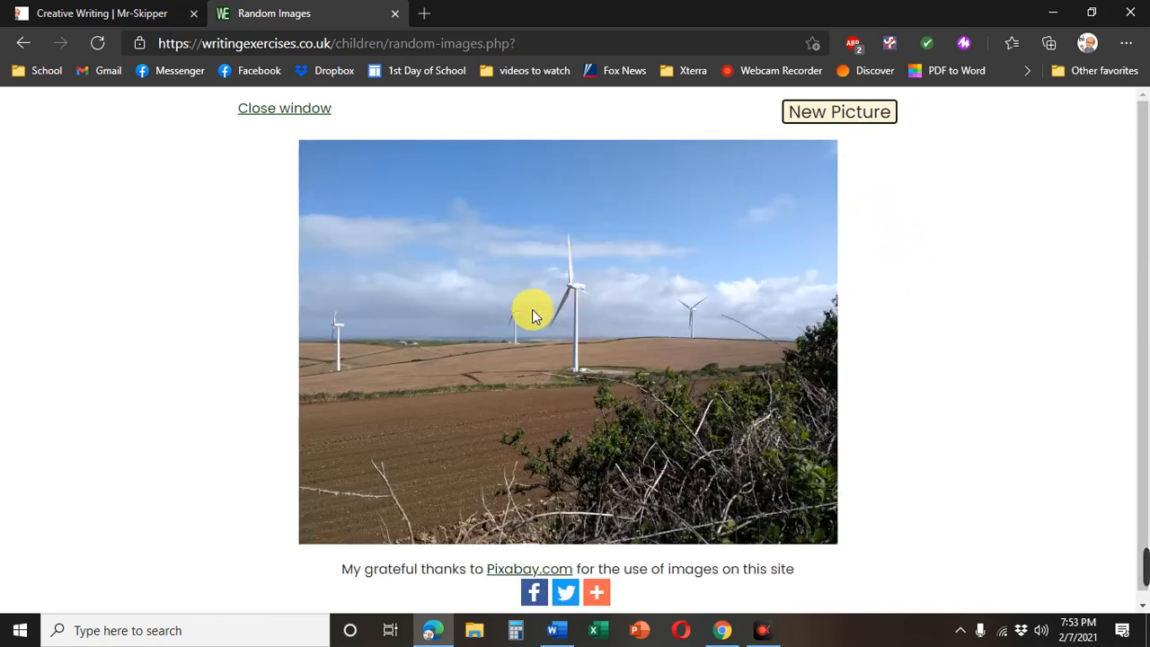
mouse_move(535, 334)
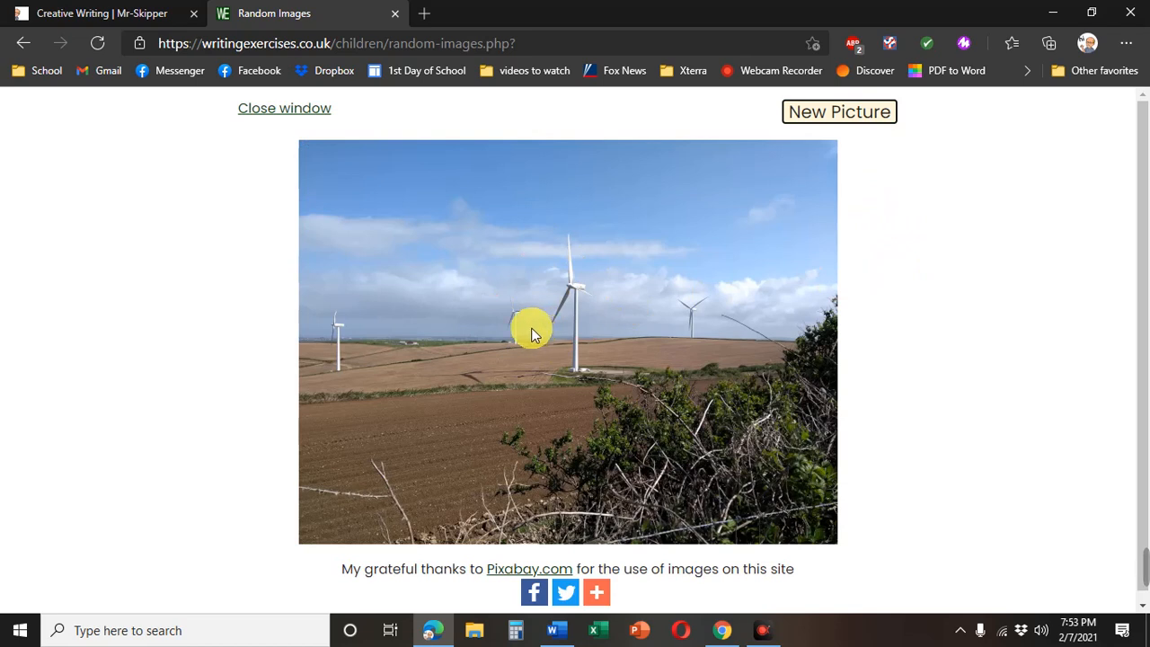
- Save the wind-turbine image from its context menu, then switch to the Word document
right_click(530, 333)
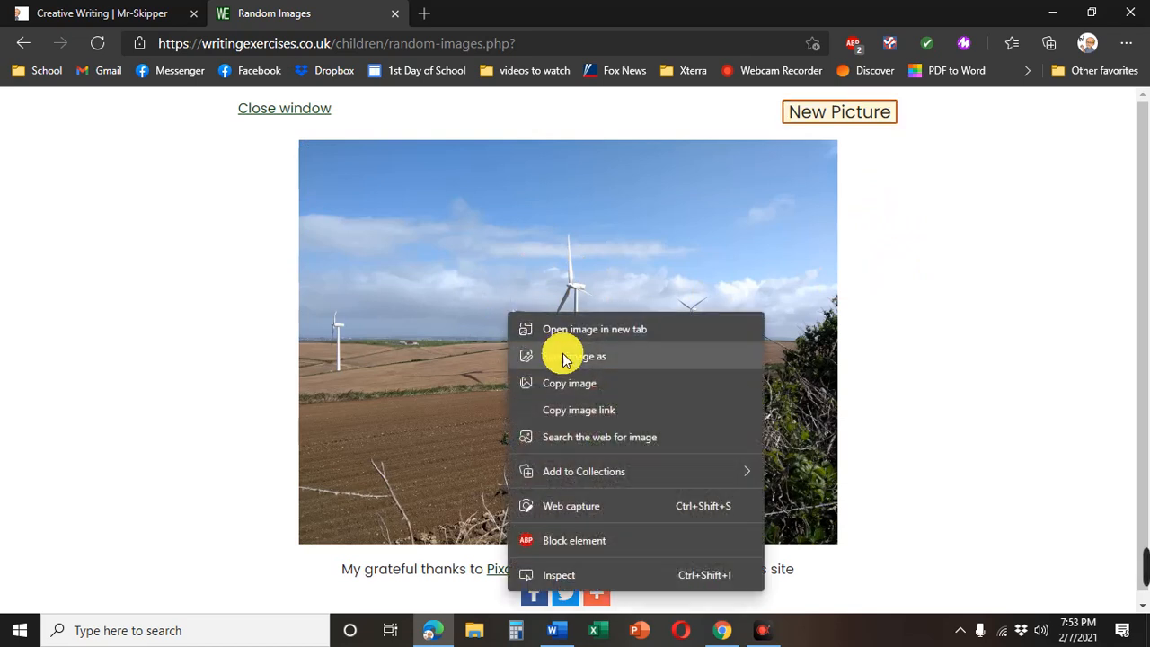
mouse_move(557, 360)
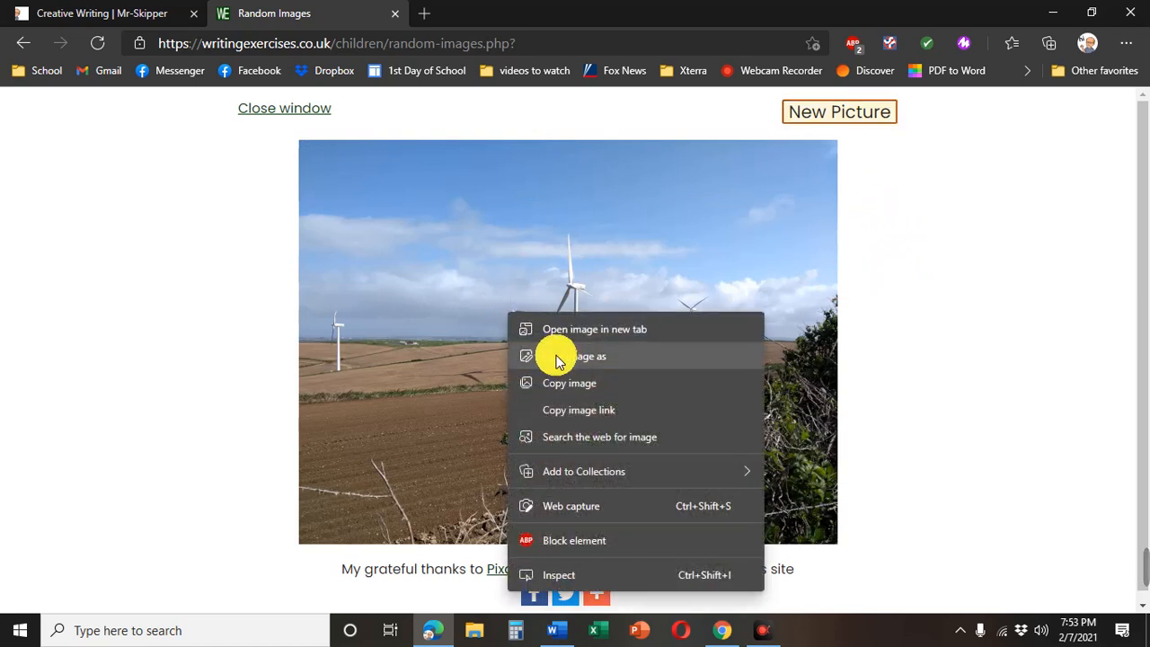
mouse_move(548, 356)
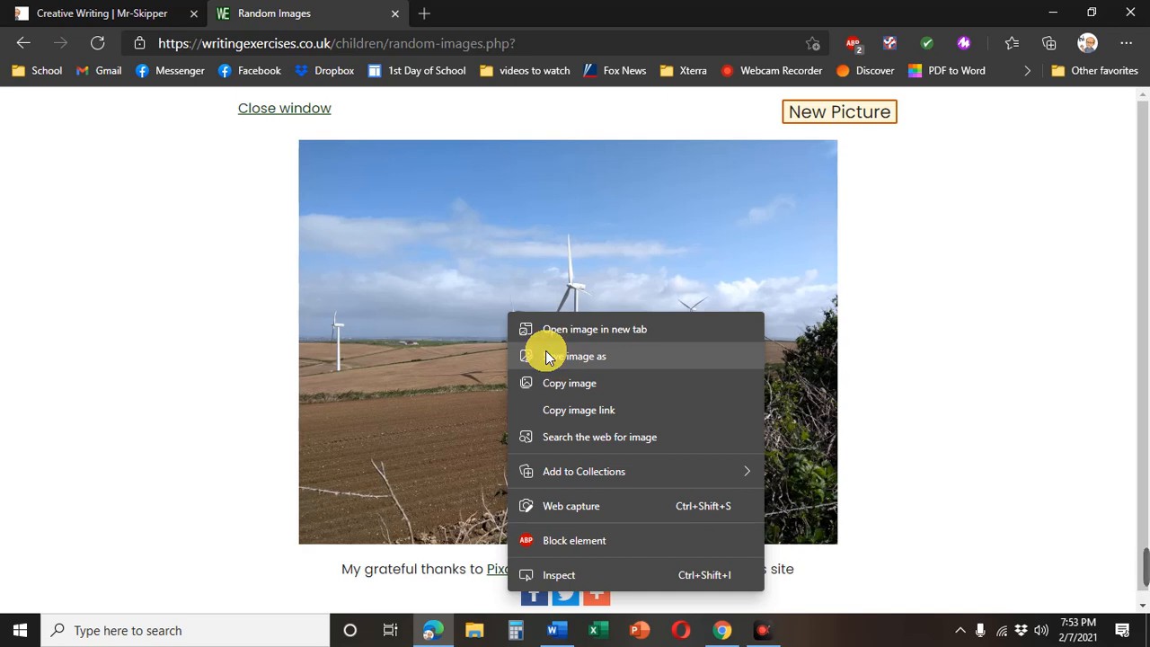
click(551, 377)
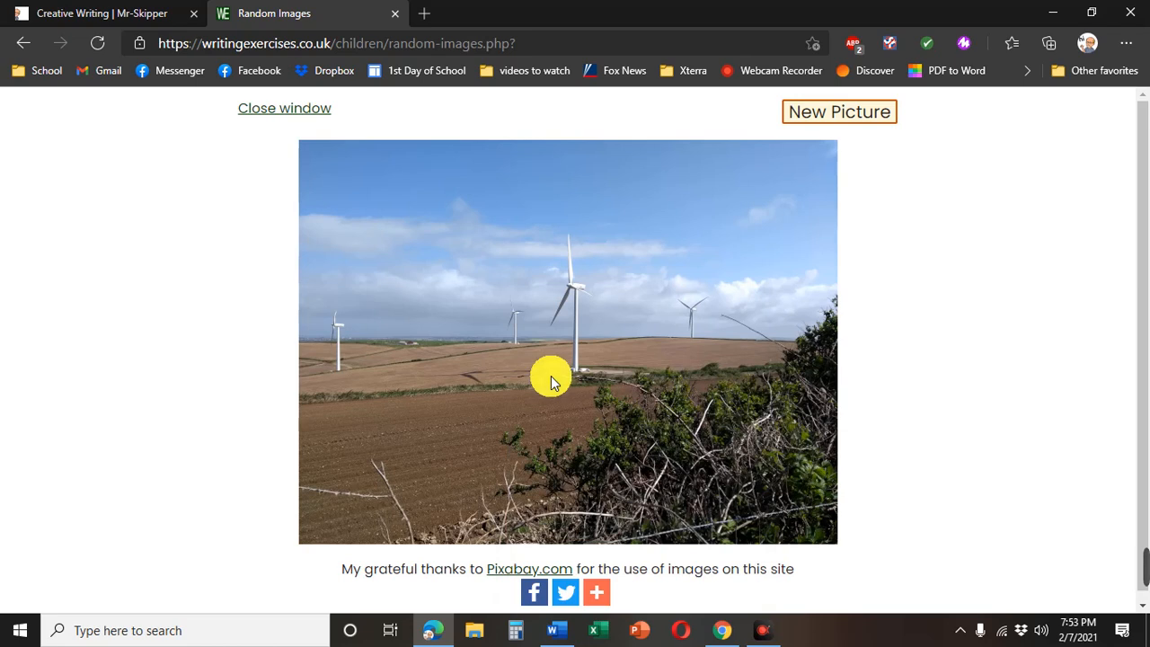
click(596, 591)
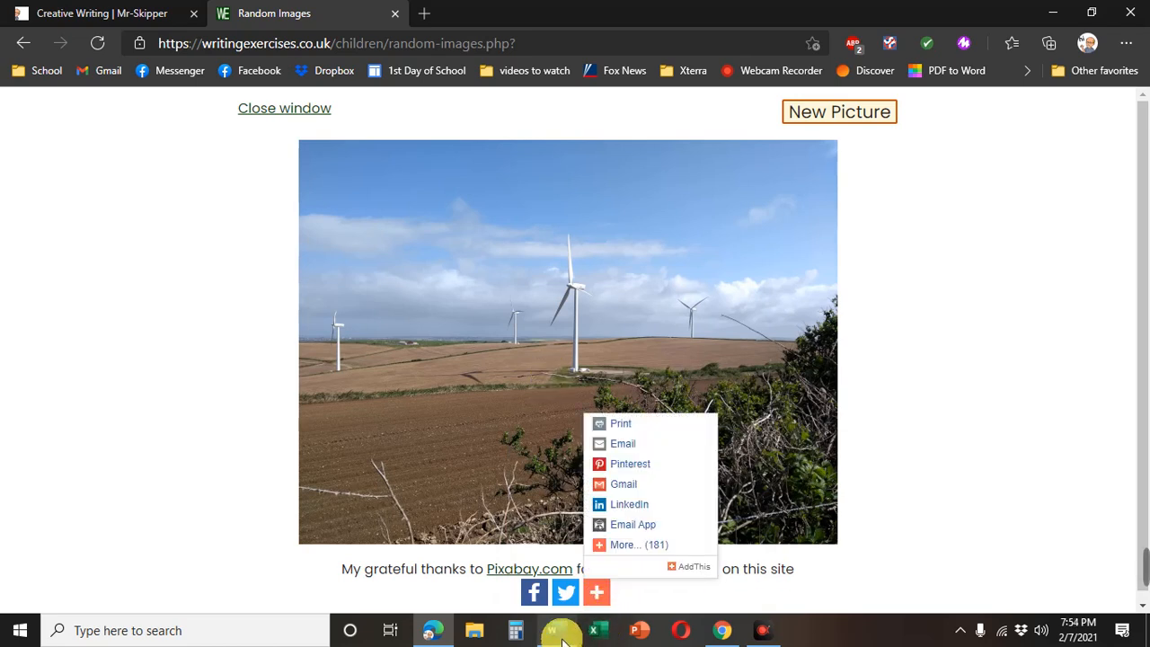
click(557, 628)
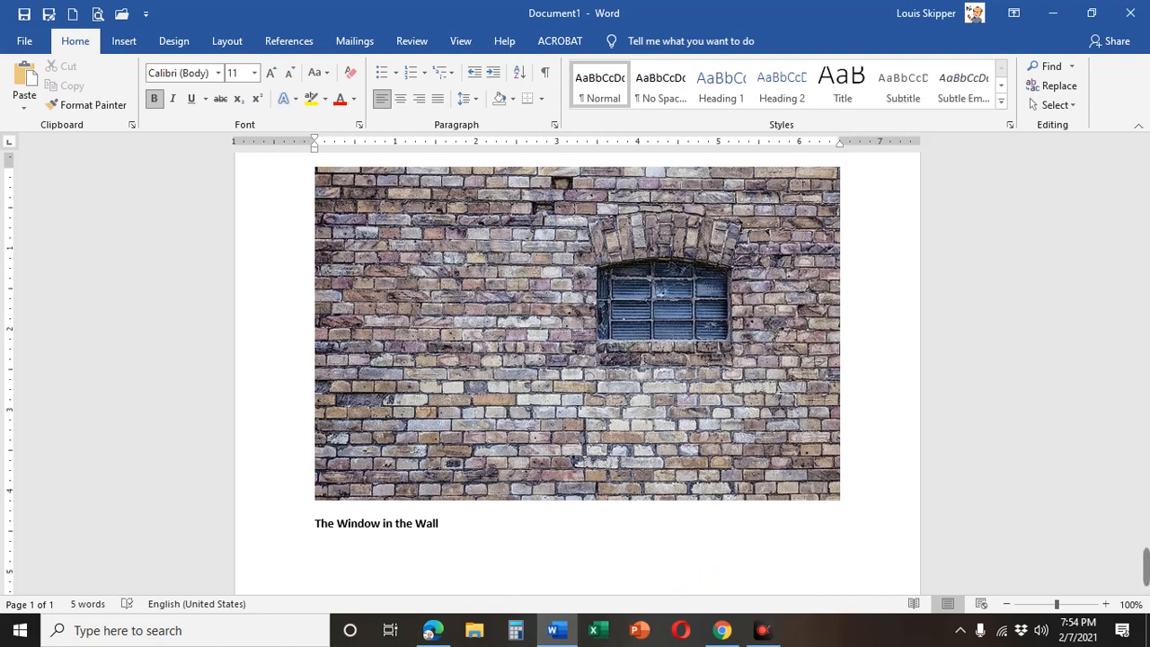
click(315, 553)
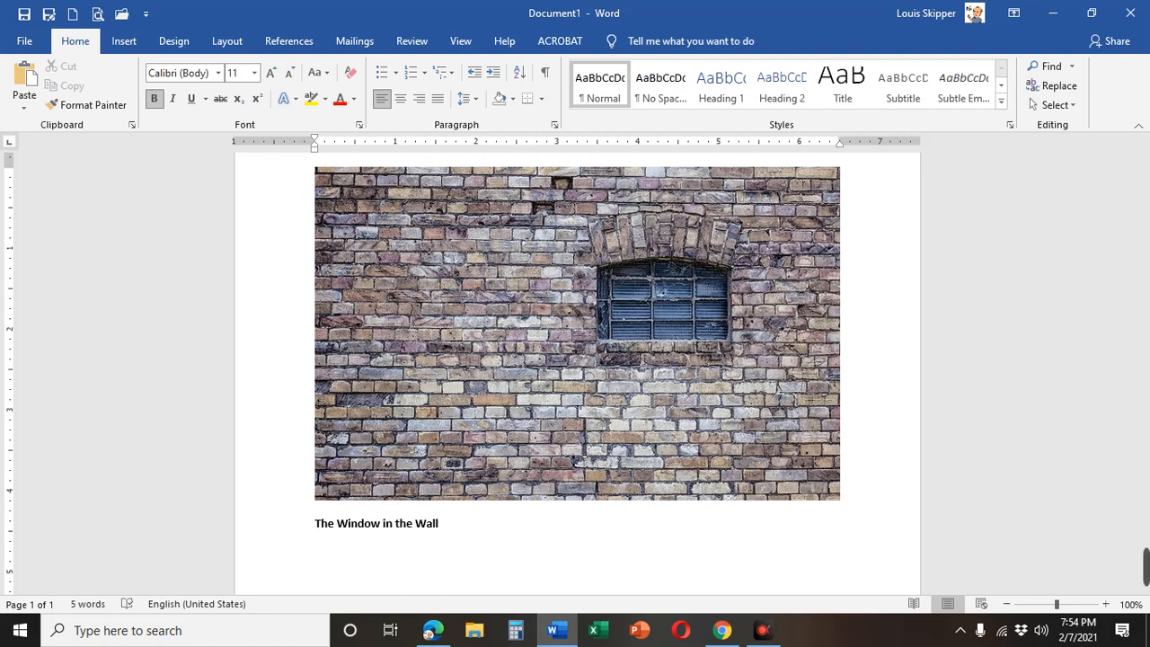
click(316, 553)
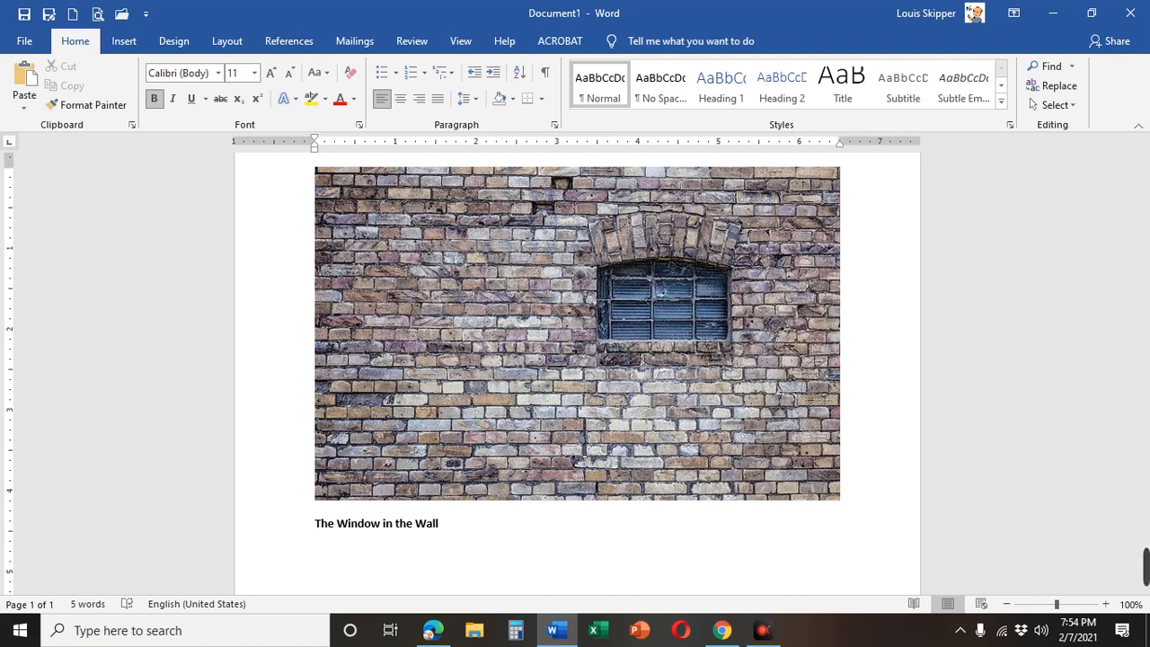
- Write the notes '200 – 500', 'Mon, Wed, Fri', 'Tue – webpage', 'Thu – Review' on separate lines
text(200 – 500)
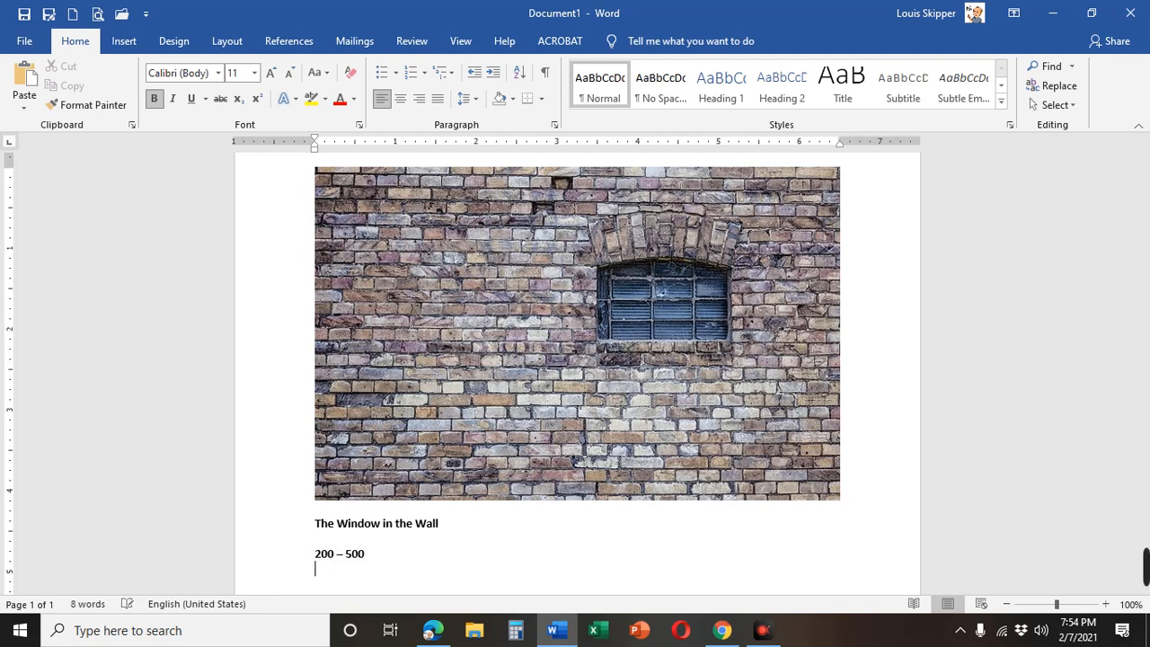
text(Mon, Wed, Fri)
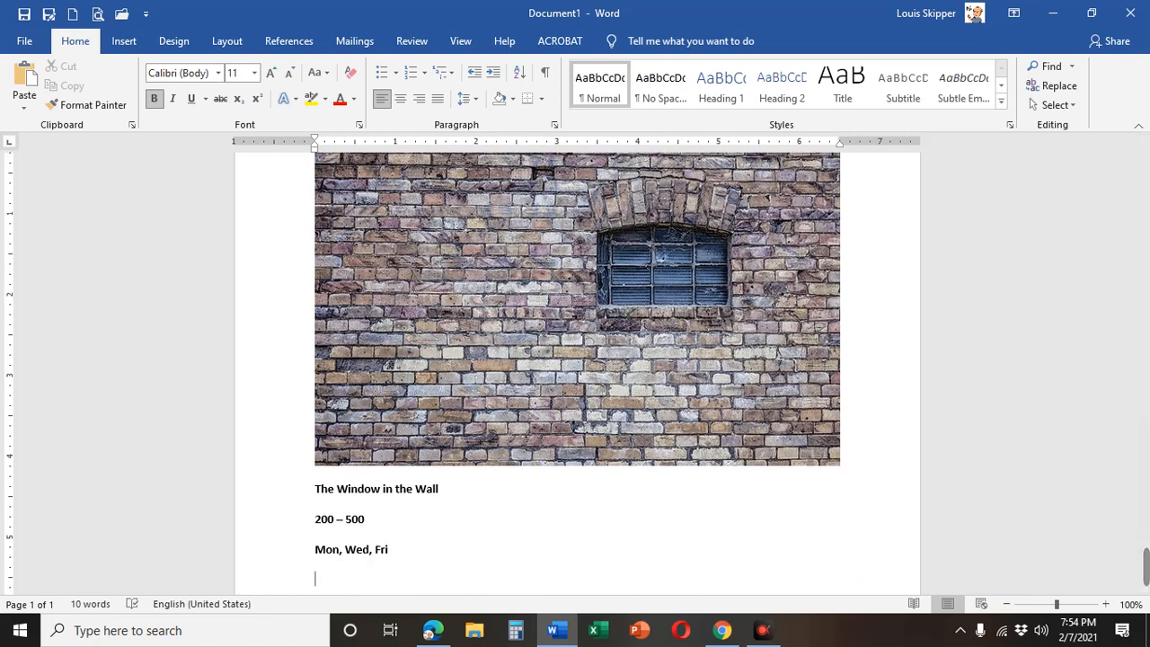
text(Tue)
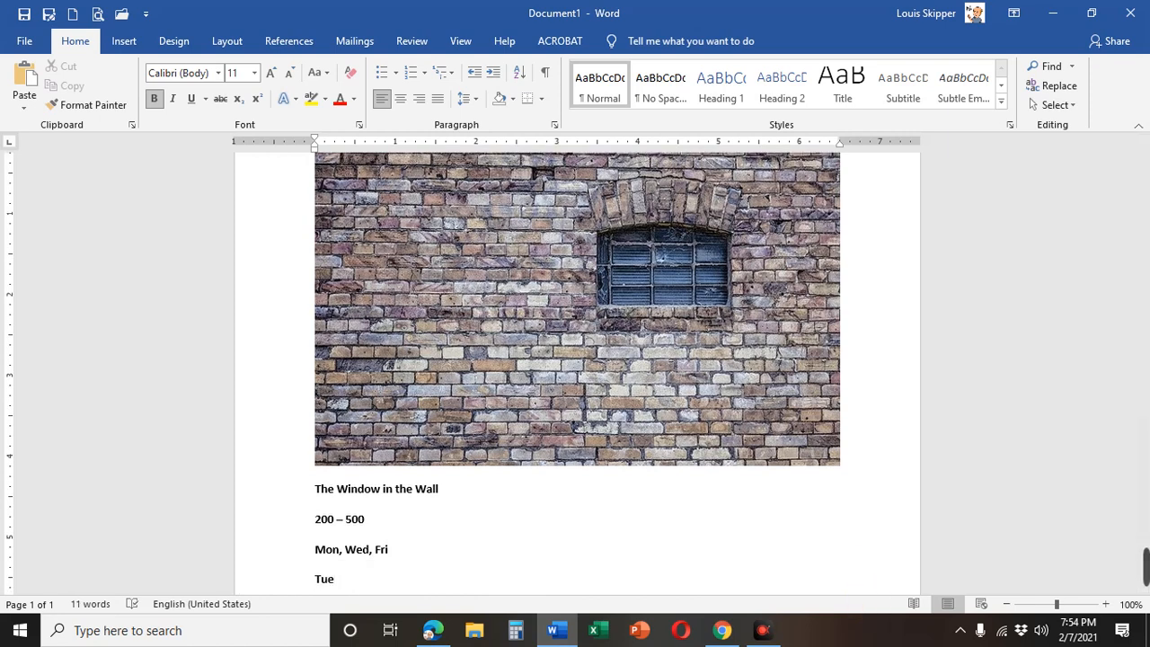
text(- webpage)
text(T)
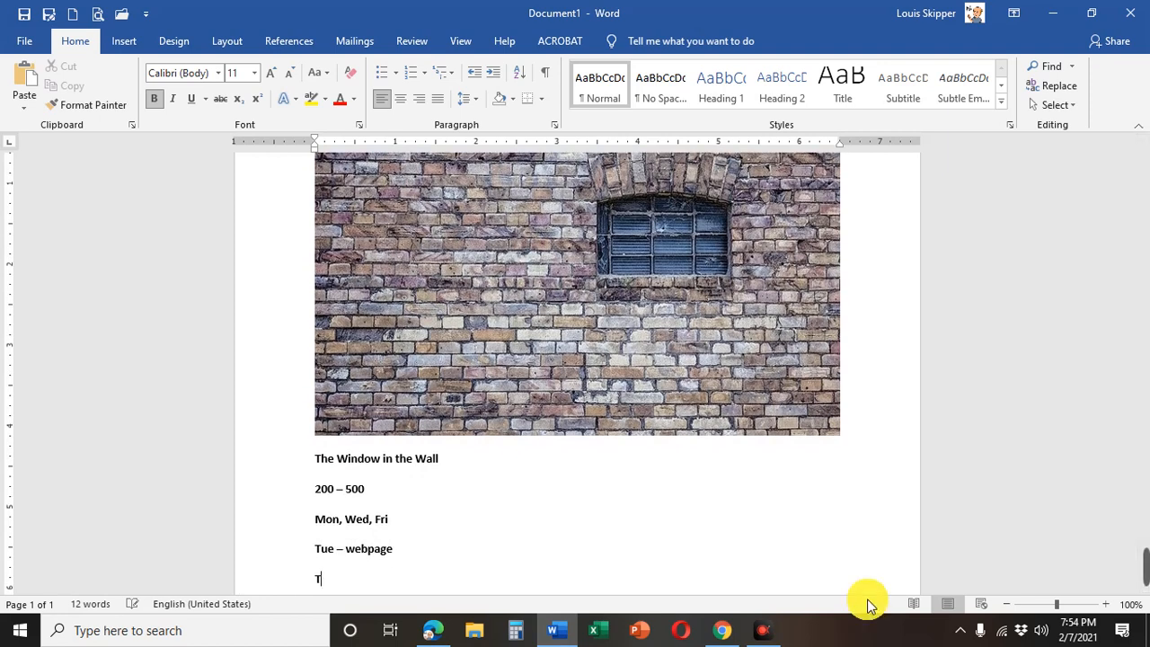
text(hu -)
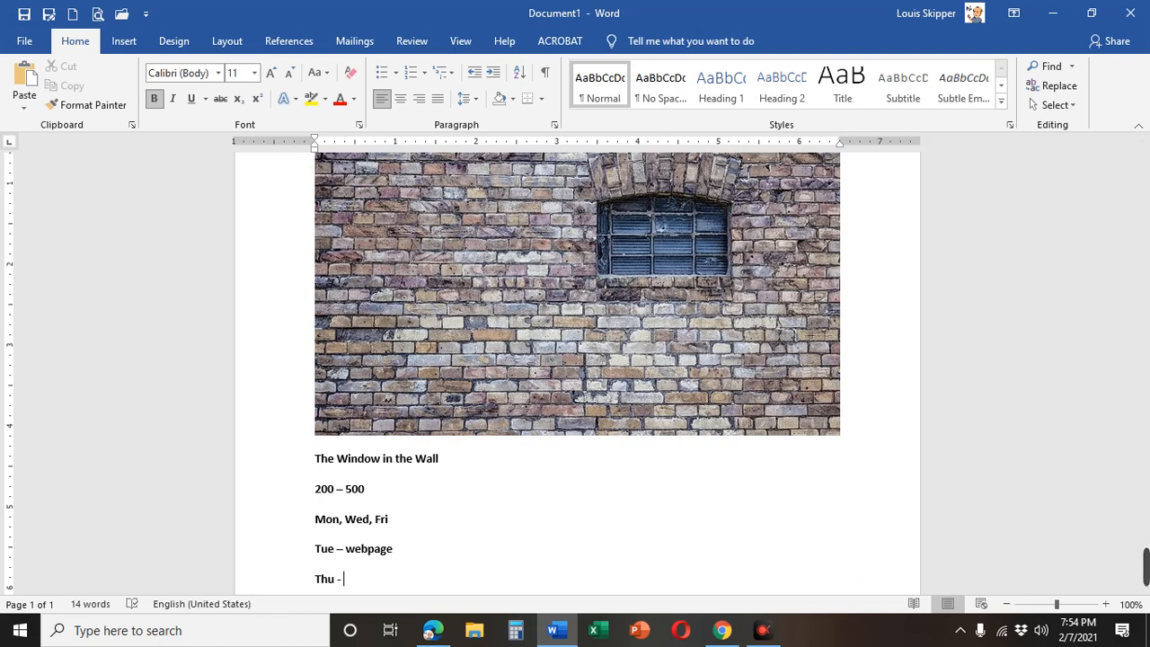
text(REview)
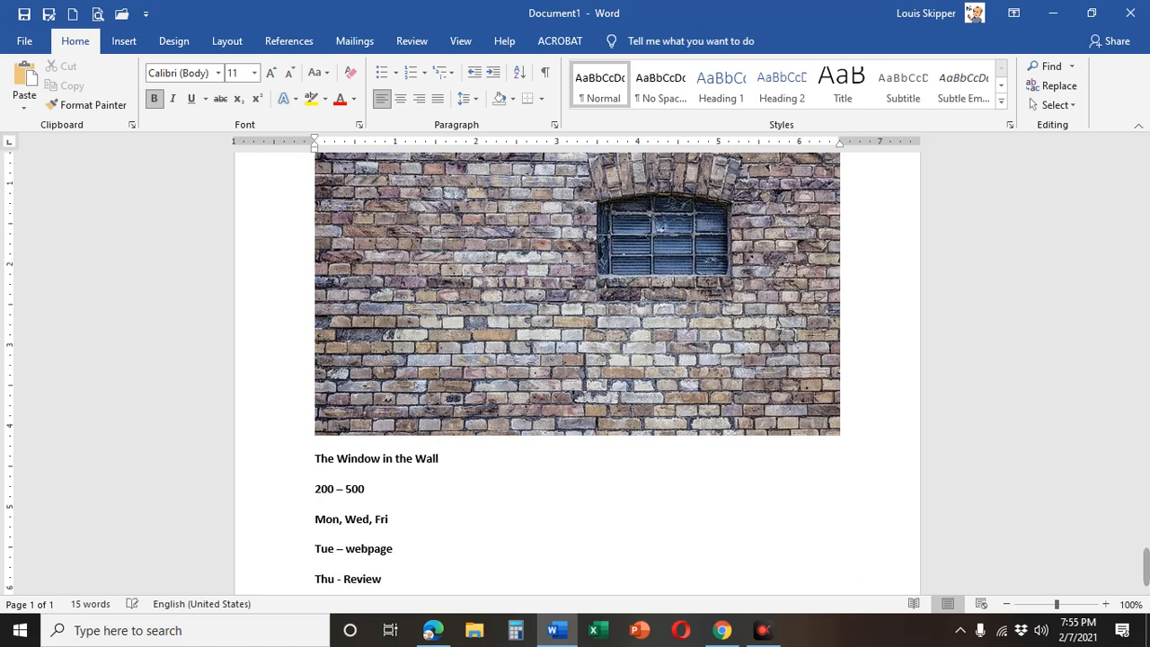
click(359, 579)
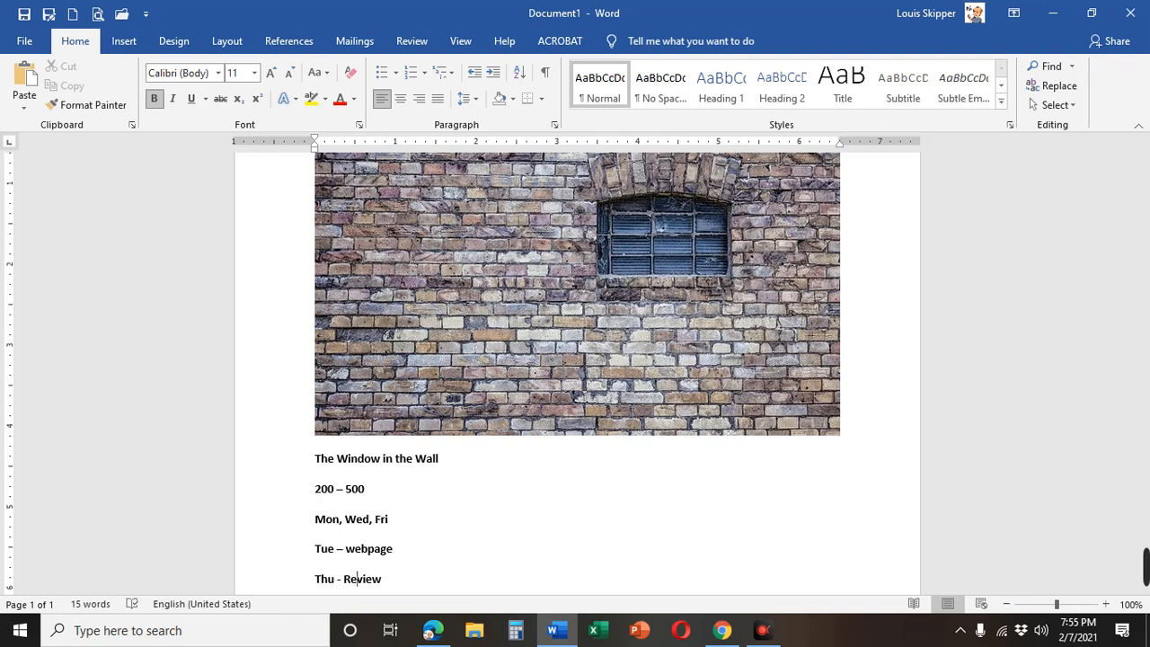